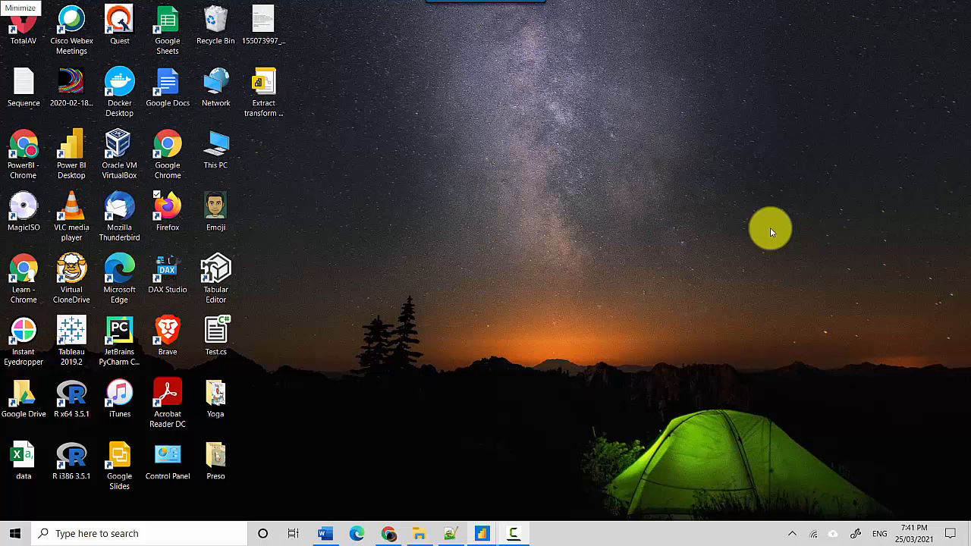
pyautogui.moveTo(589, 379)
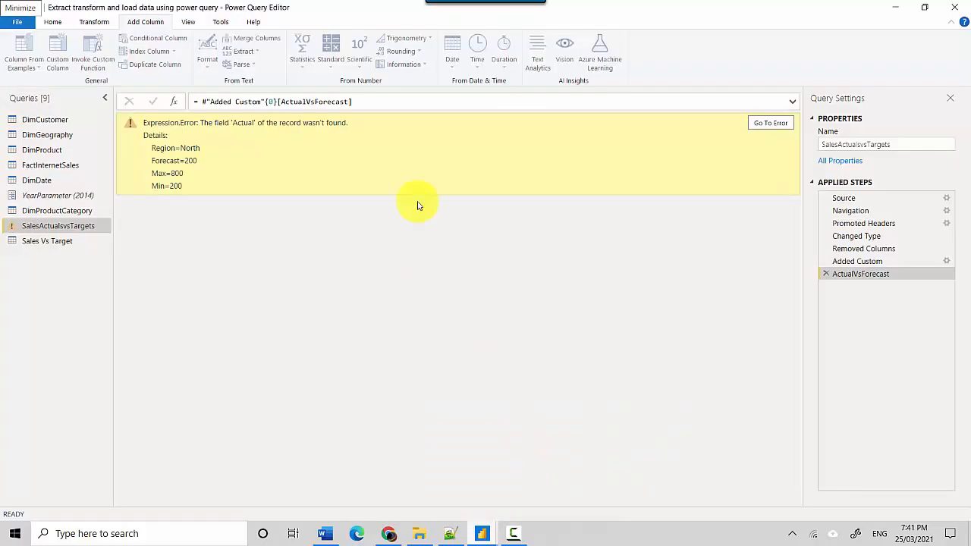
pyautogui.moveTo(158, 121)
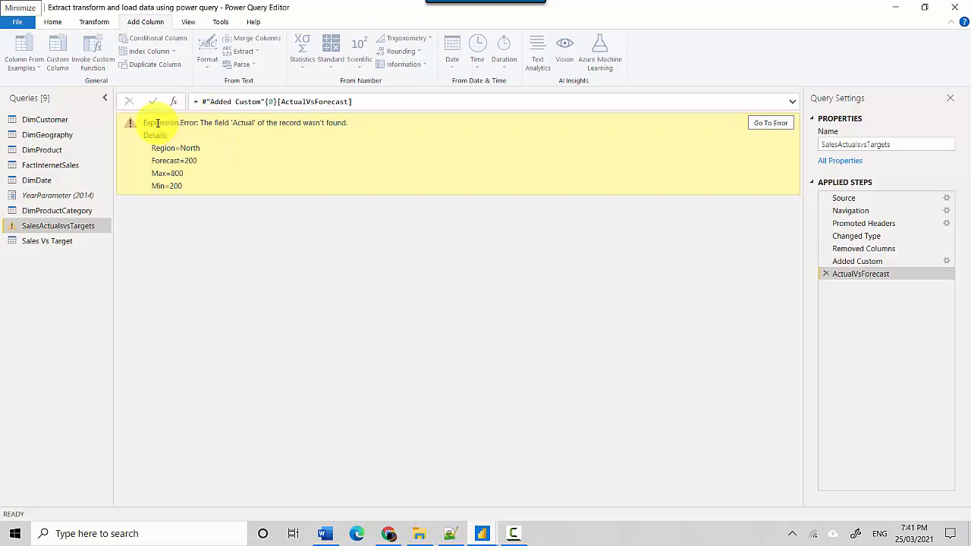
pyautogui.moveTo(246, 134)
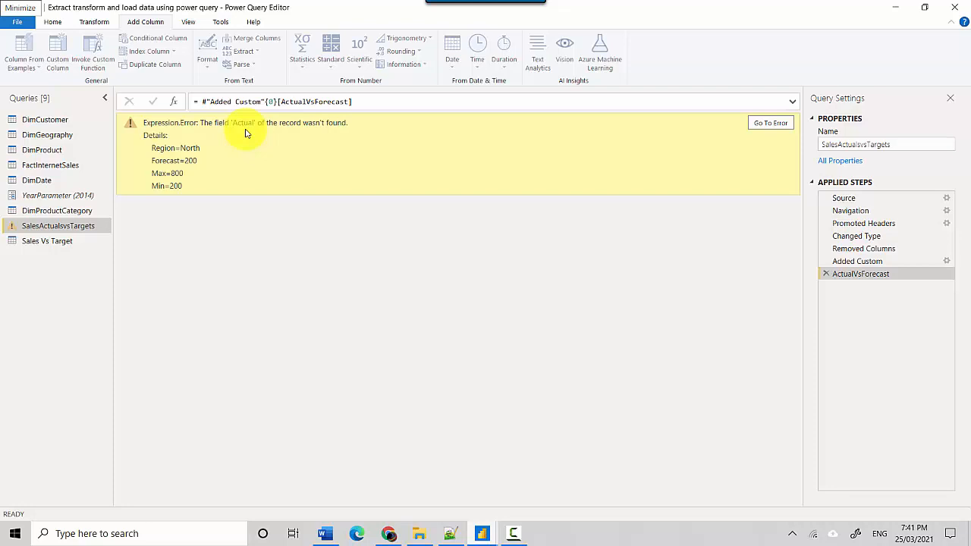
pyautogui.moveTo(543, 261)
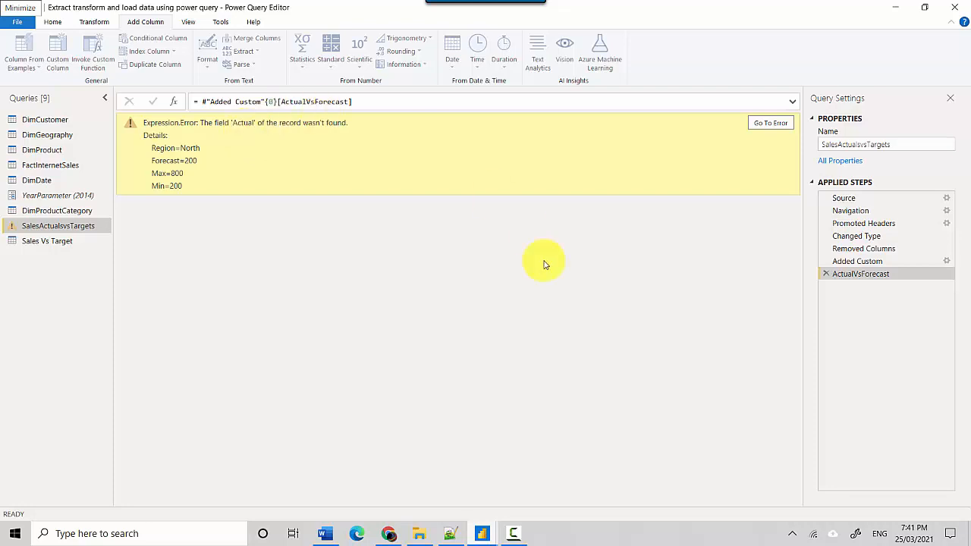
pyautogui.moveTo(869, 187)
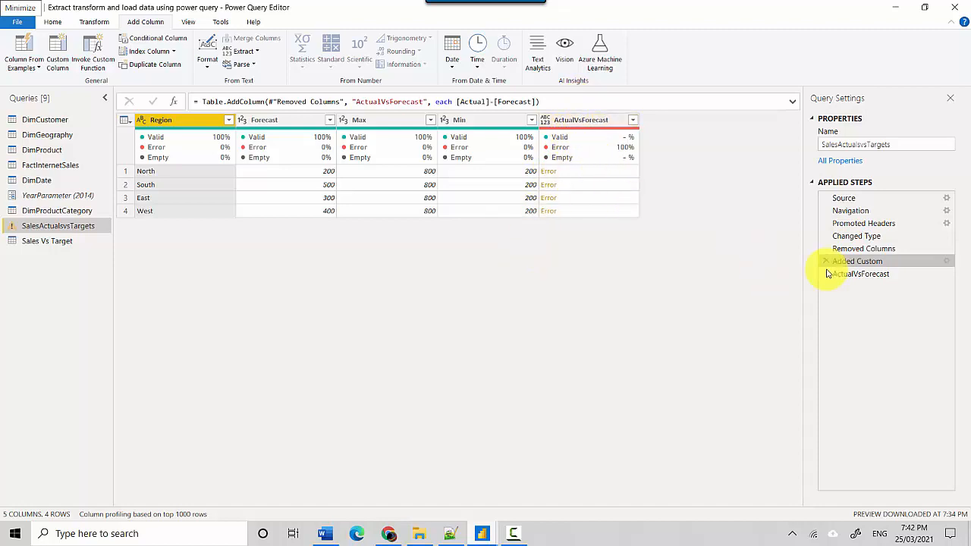
pyautogui.moveTo(863, 249)
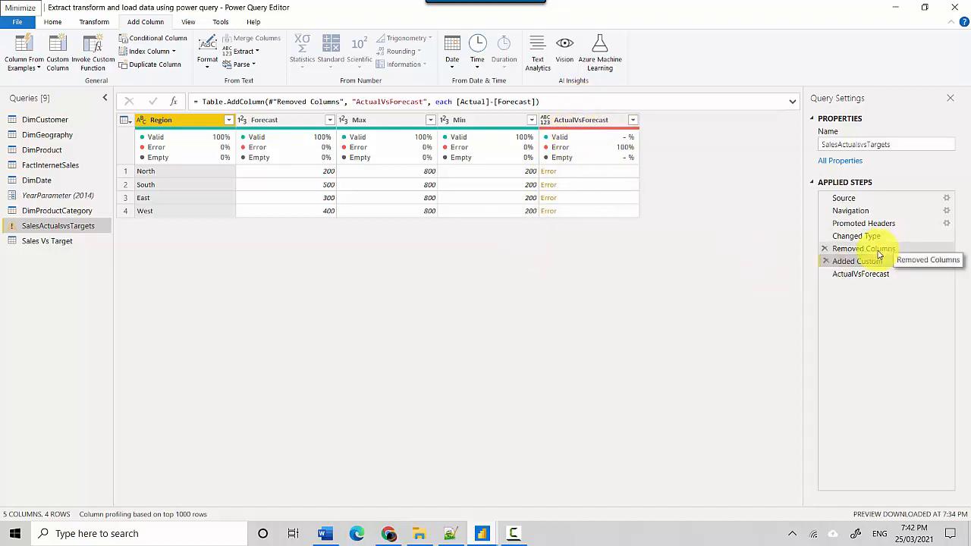
# - Step through Removed Columns, Changed Type and Added Custom to confirm Actual vanishes at Removed Columns and ActualVsForecast errors
pyautogui.click(863, 249)
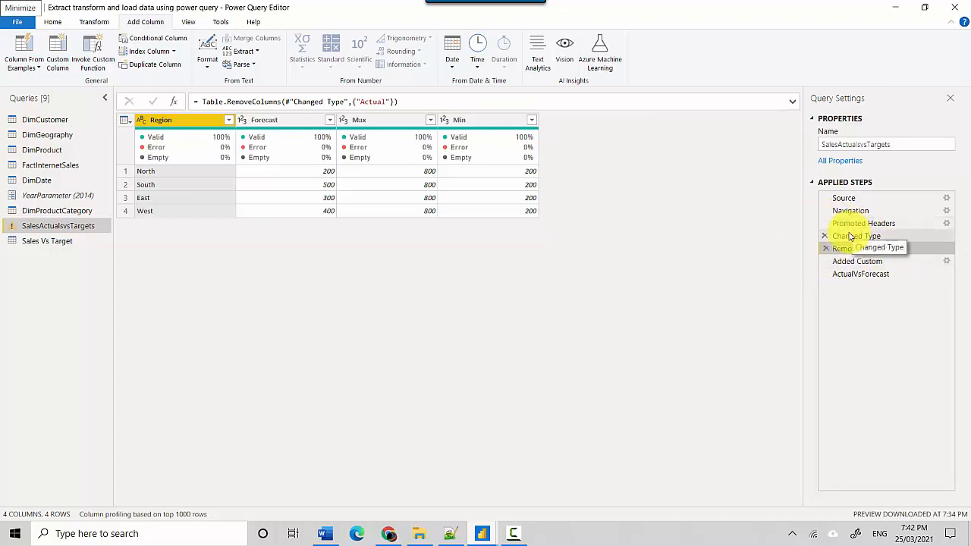
pyautogui.click(856, 237)
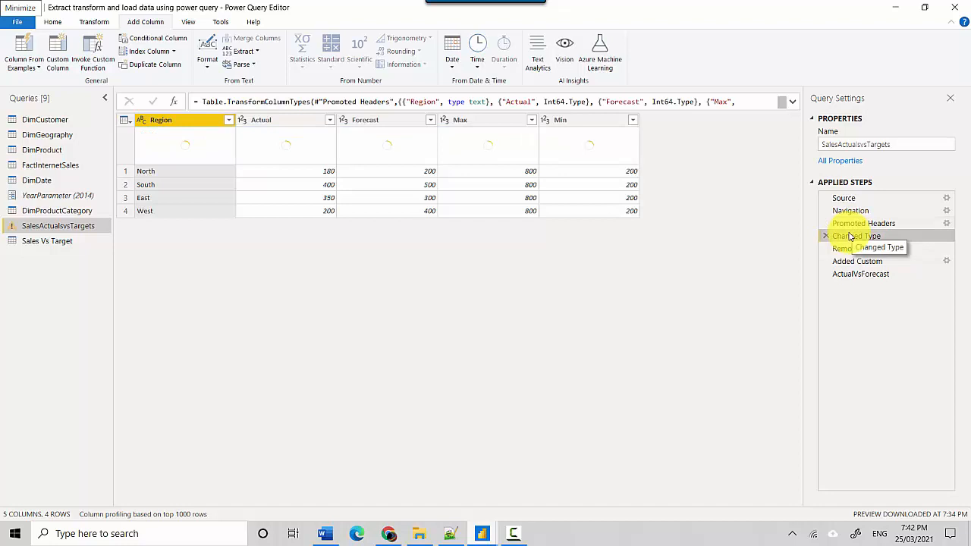
pyautogui.click(856, 237)
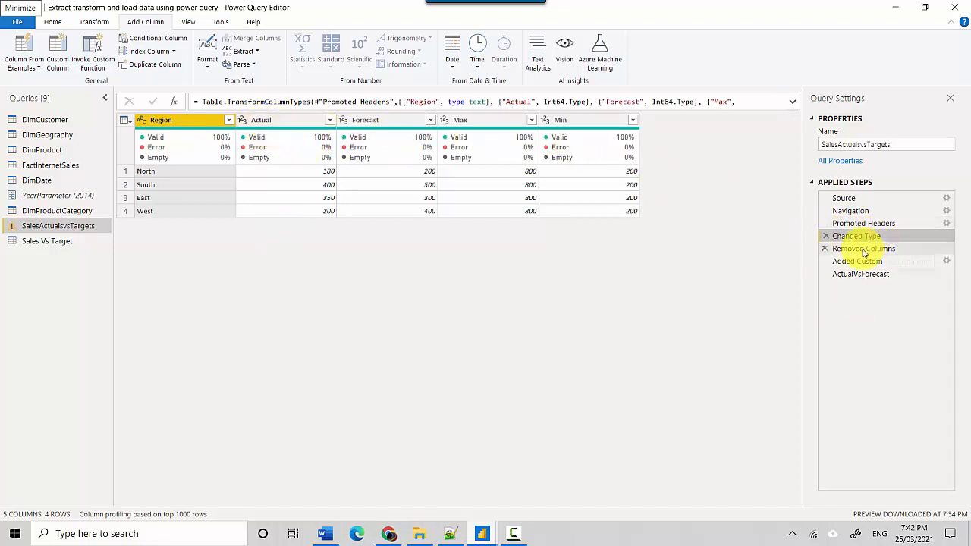
pyautogui.click(863, 249)
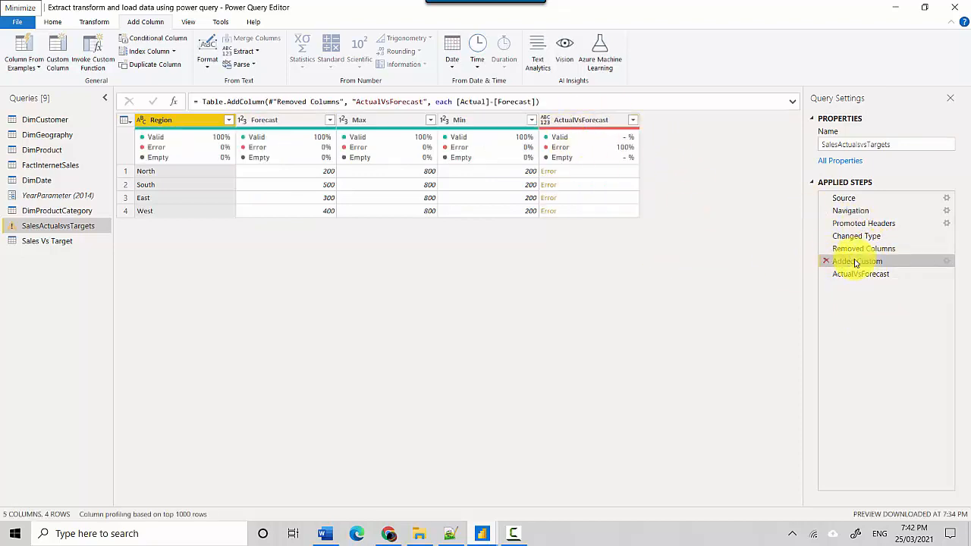
pyautogui.moveTo(822, 252)
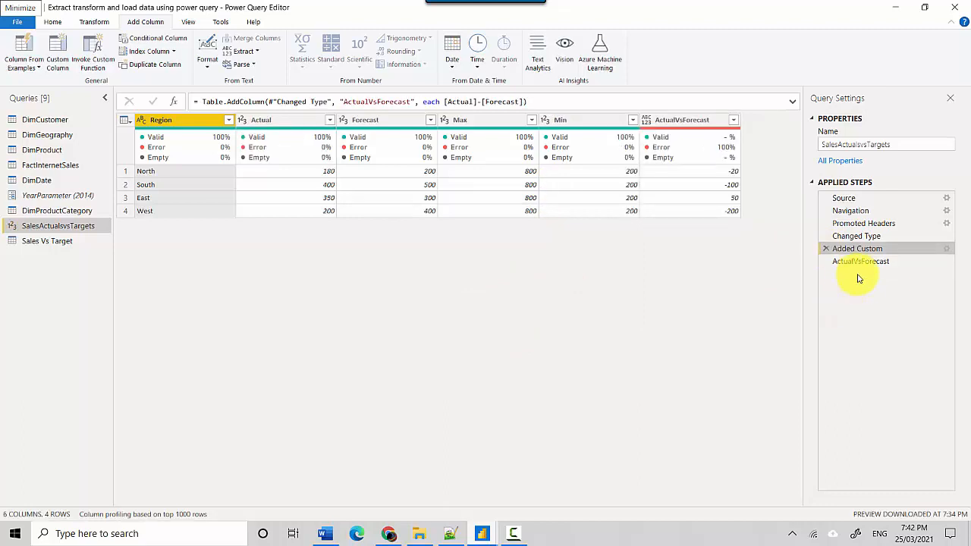
# - Delete the final ActualVsForecast drill-down step so the query ends at the full Added Custom table
pyautogui.click(860, 261)
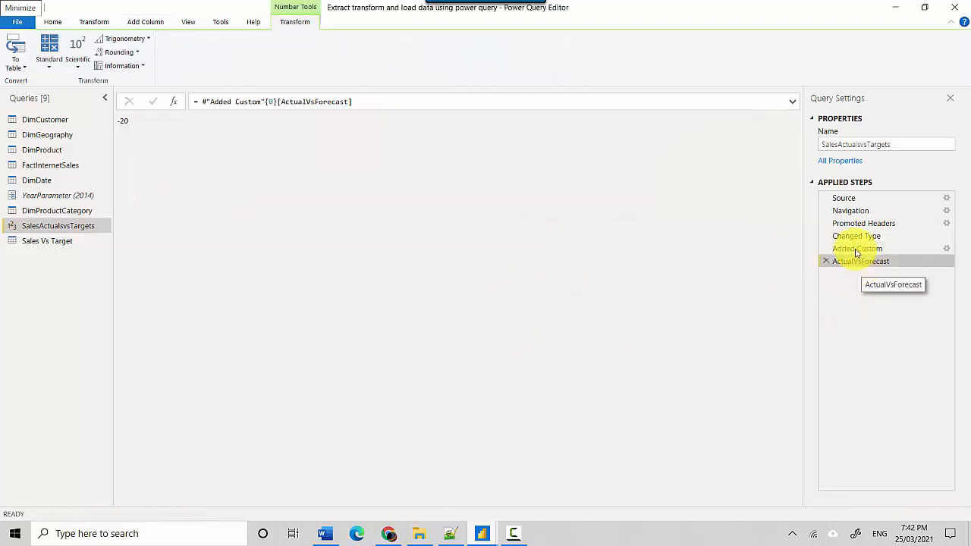
pyautogui.click(857, 248)
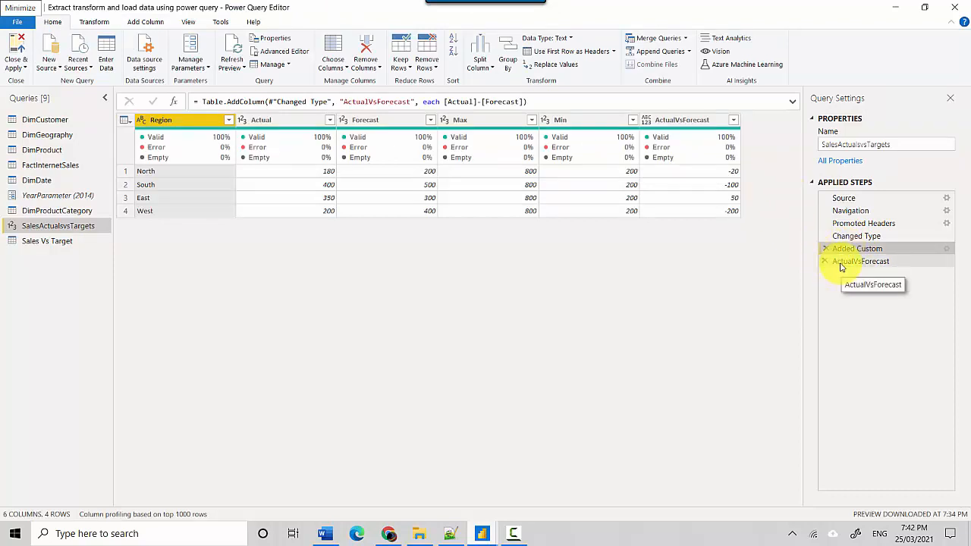
pyautogui.click(862, 261)
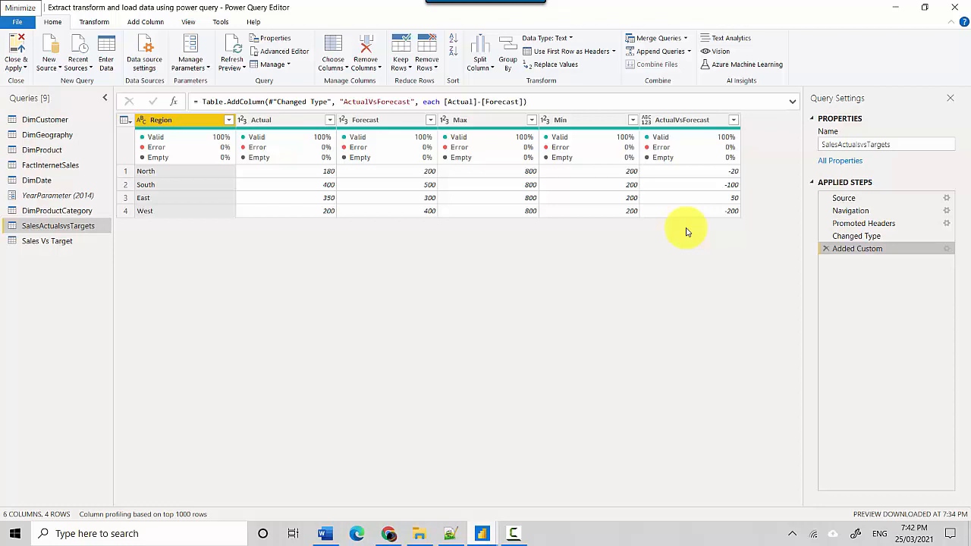
pyautogui.moveTo(564, 119)
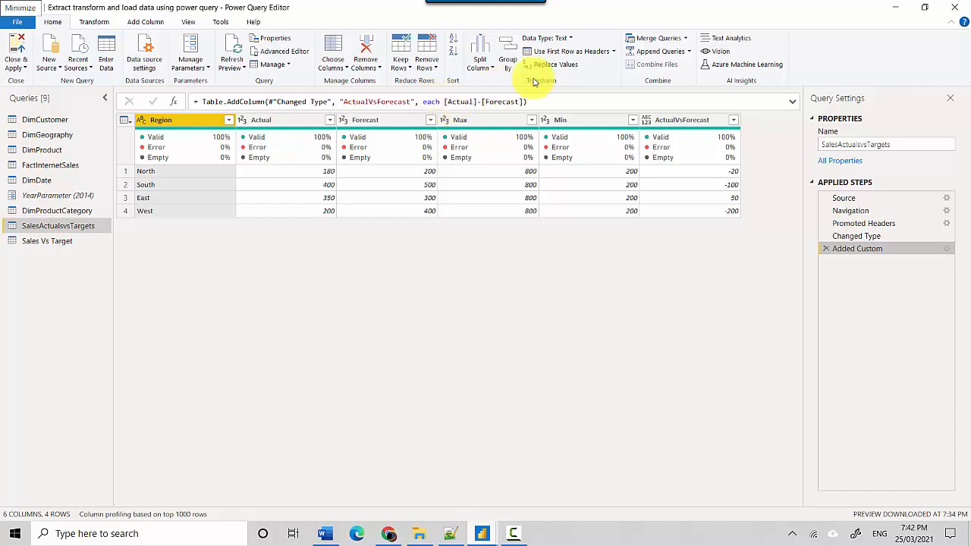
pyautogui.moveTo(849, 222)
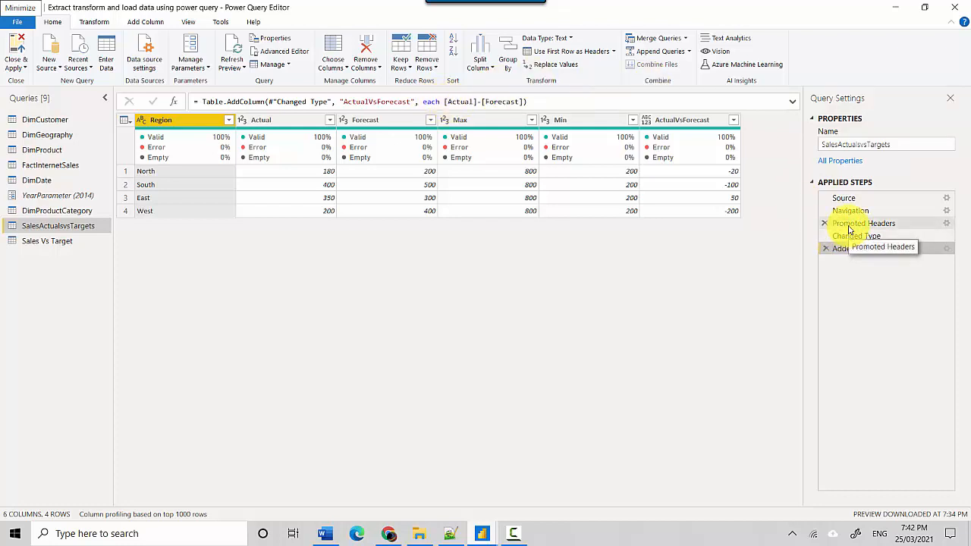
# - Insert a step removing the Actual column in the middle of the query after Promoted Headers
pyautogui.click(863, 223)
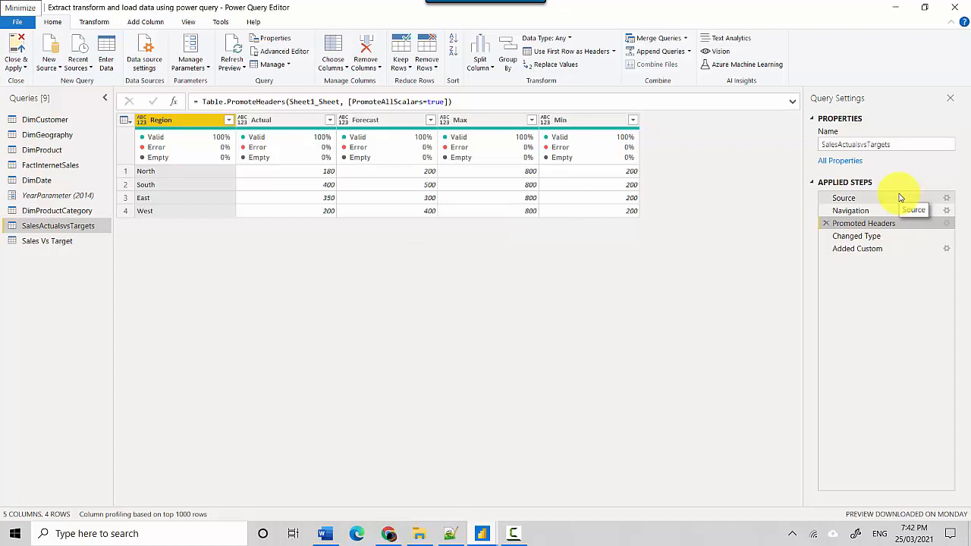
pyautogui.moveTo(270, 113)
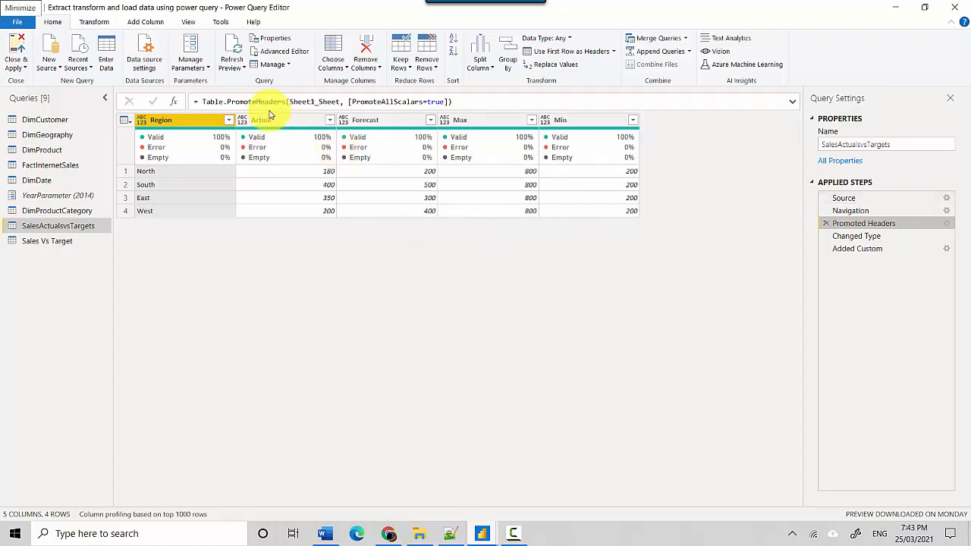
pyautogui.rightClick(270, 119)
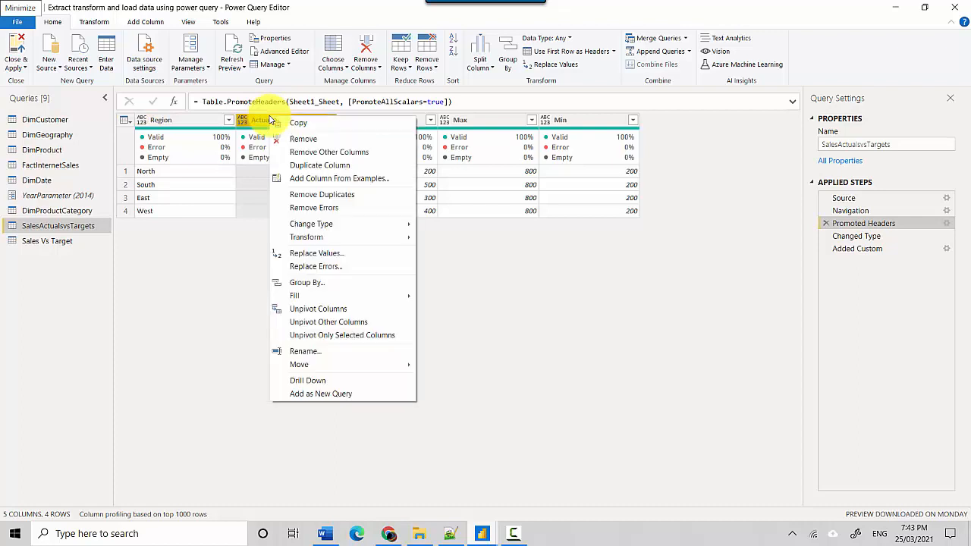
pyautogui.moveTo(288, 129)
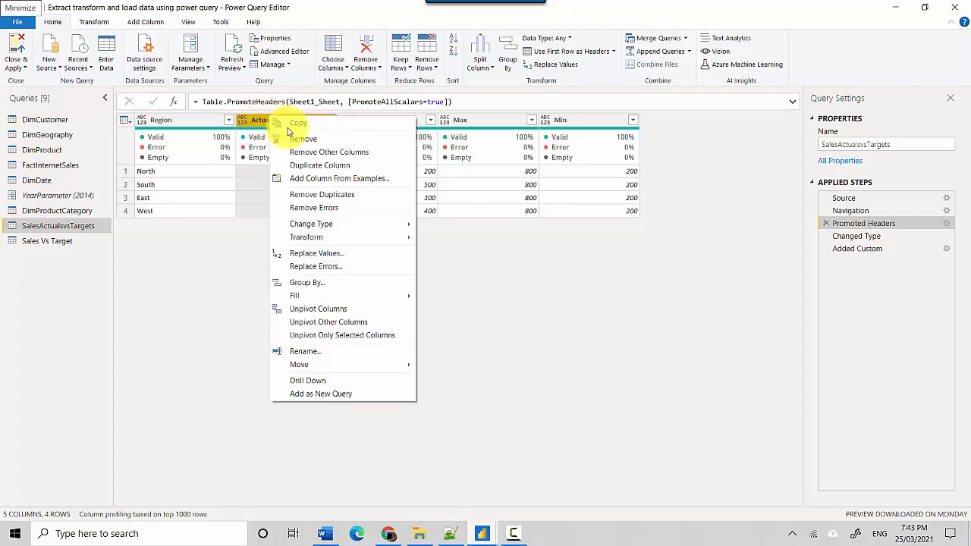
pyautogui.moveTo(320, 179)
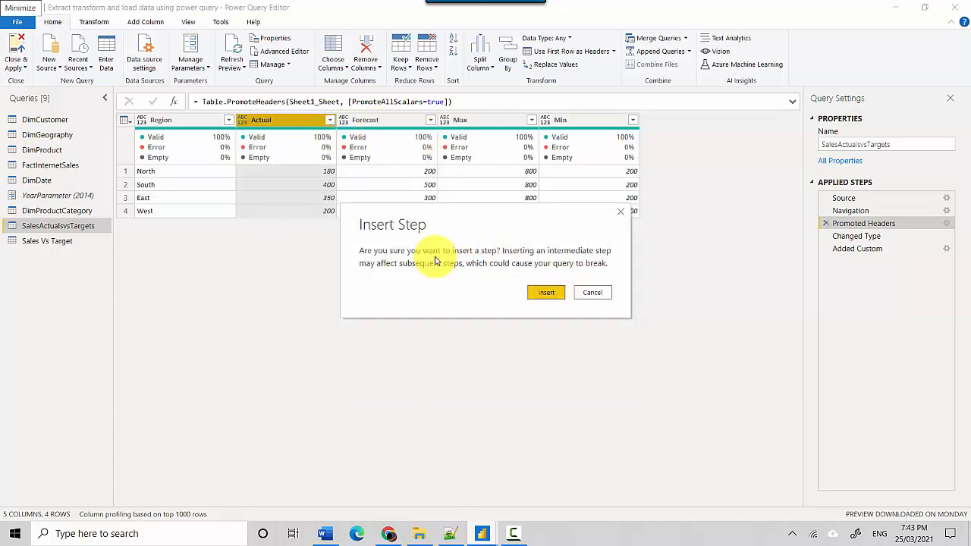
pyautogui.moveTo(415, 271)
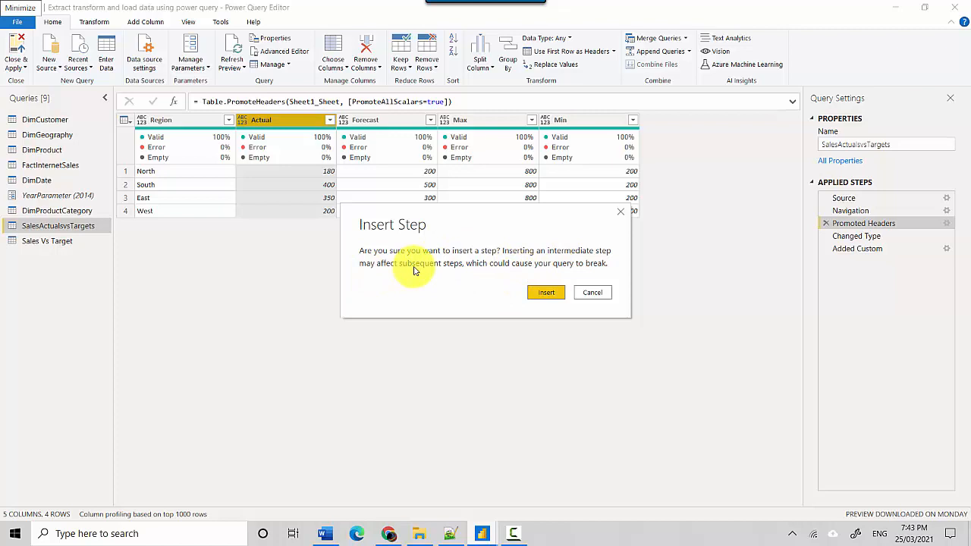
pyautogui.moveTo(533, 273)
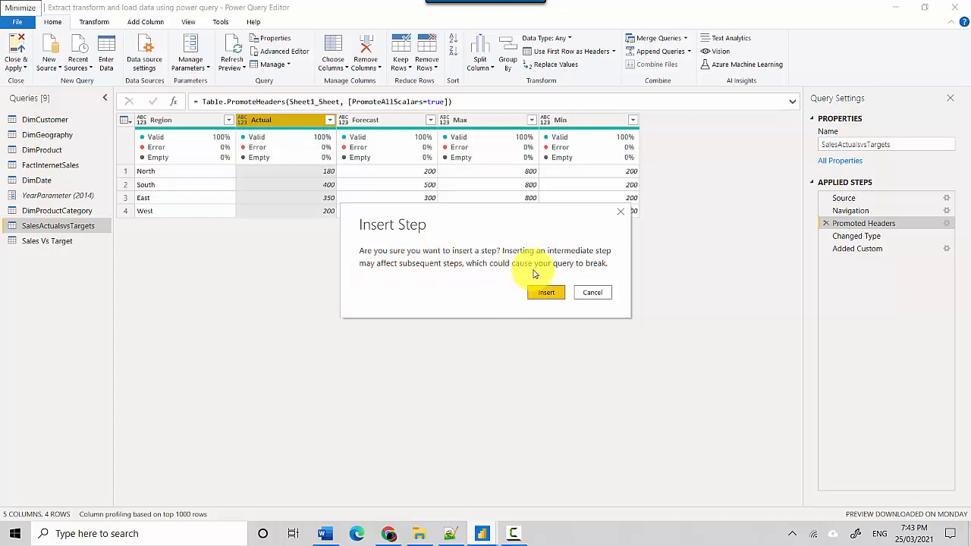
pyautogui.click(546, 291)
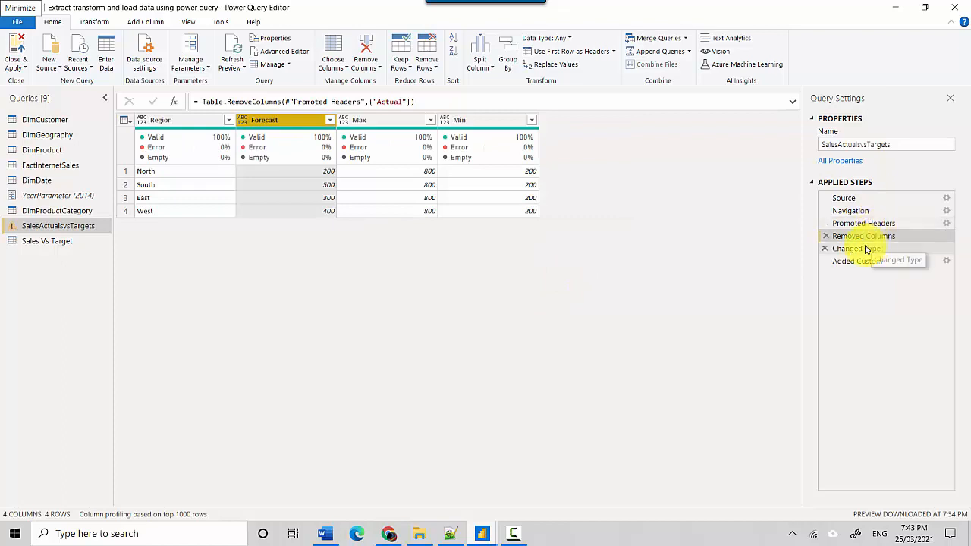
# - Inspect the broken steps, then delete Removed Columns so ActualVsForecast shows -20, -100, 50, -200 again
pyautogui.click(857, 261)
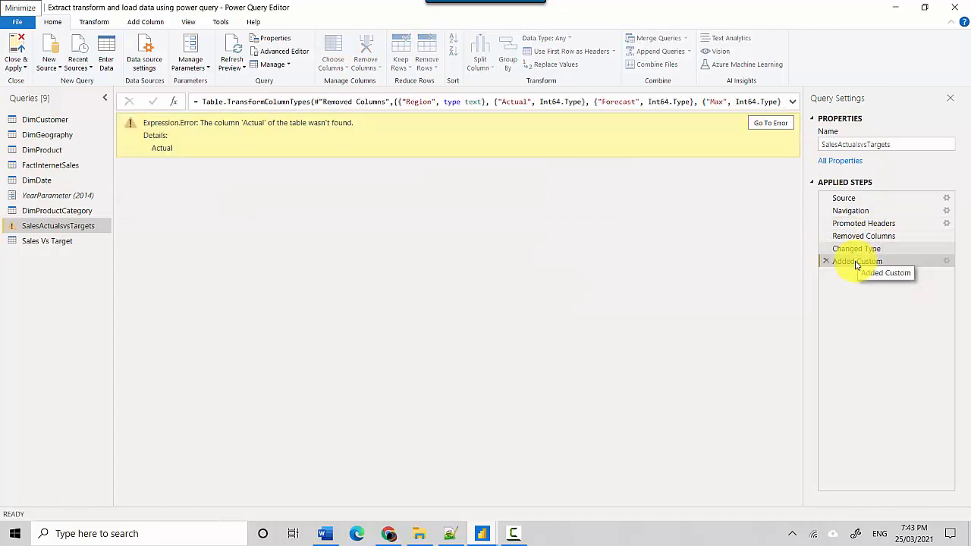
pyautogui.click(857, 261)
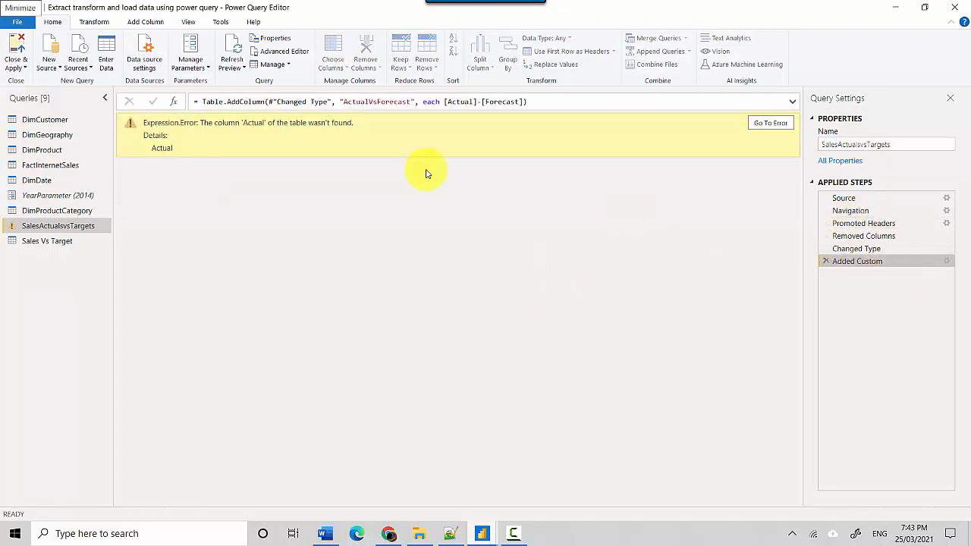
pyautogui.click(855, 249)
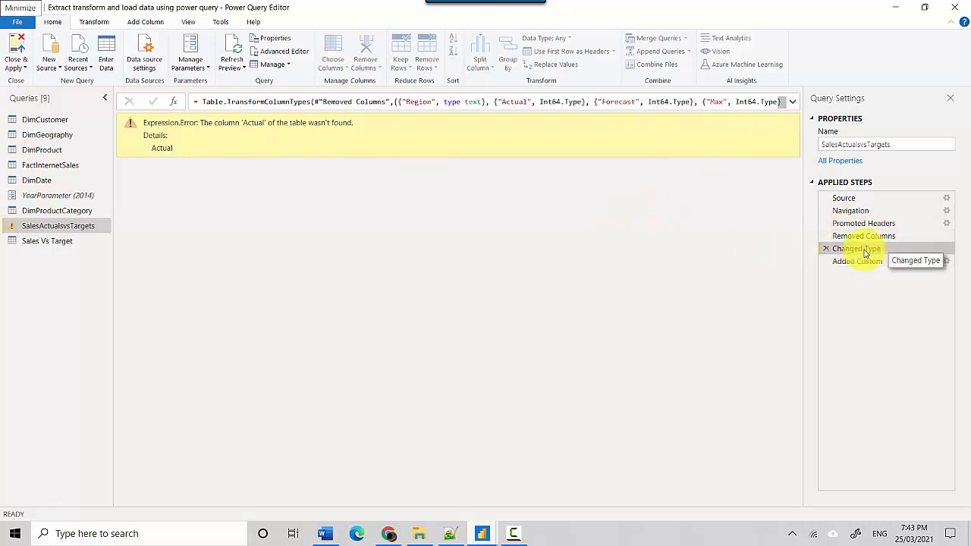
pyautogui.click(863, 236)
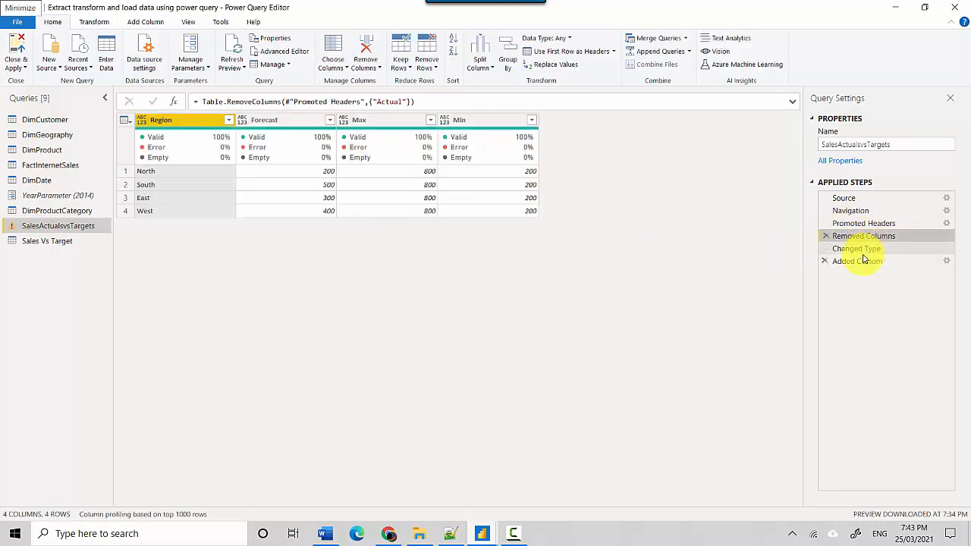
pyautogui.click(855, 249)
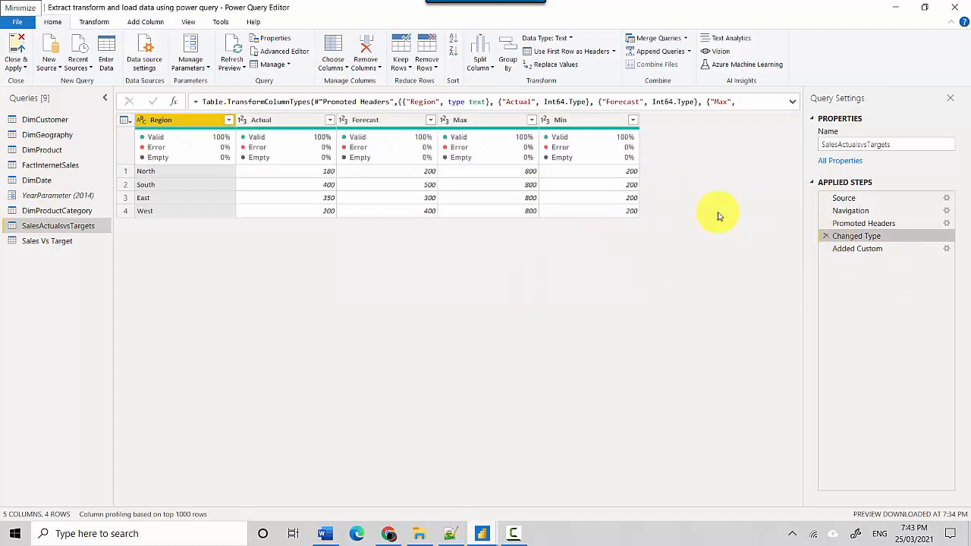
pyautogui.click(857, 249)
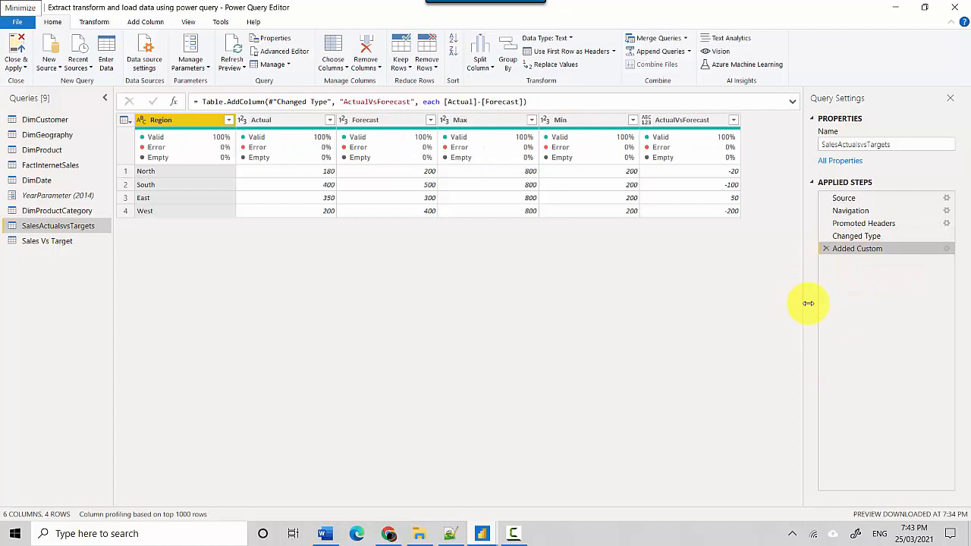
pyautogui.moveTo(817, 275)
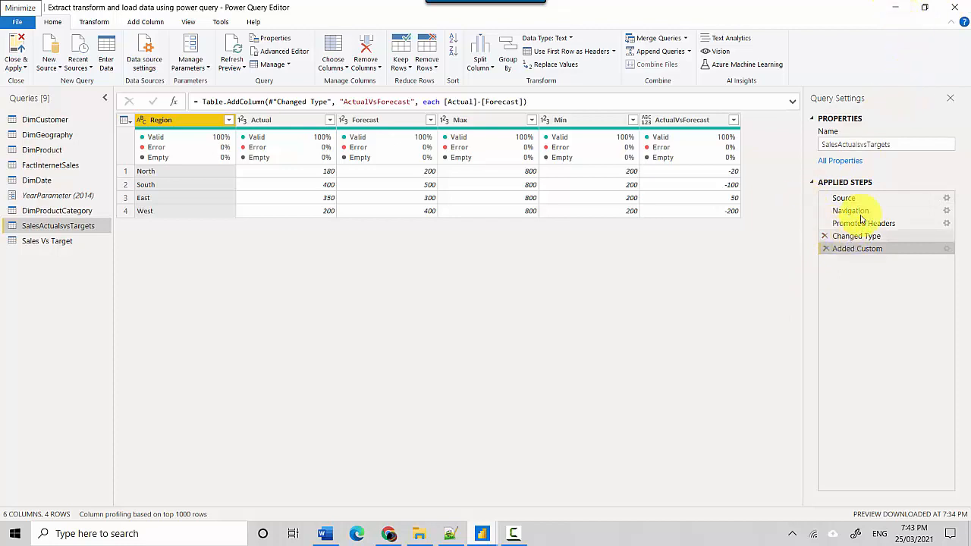
pyautogui.click(850, 210)
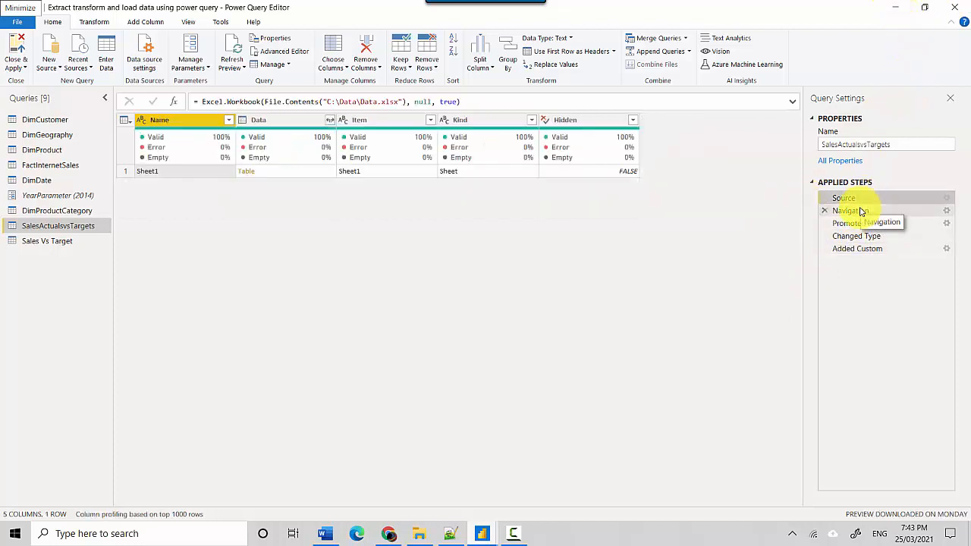
pyautogui.click(850, 209)
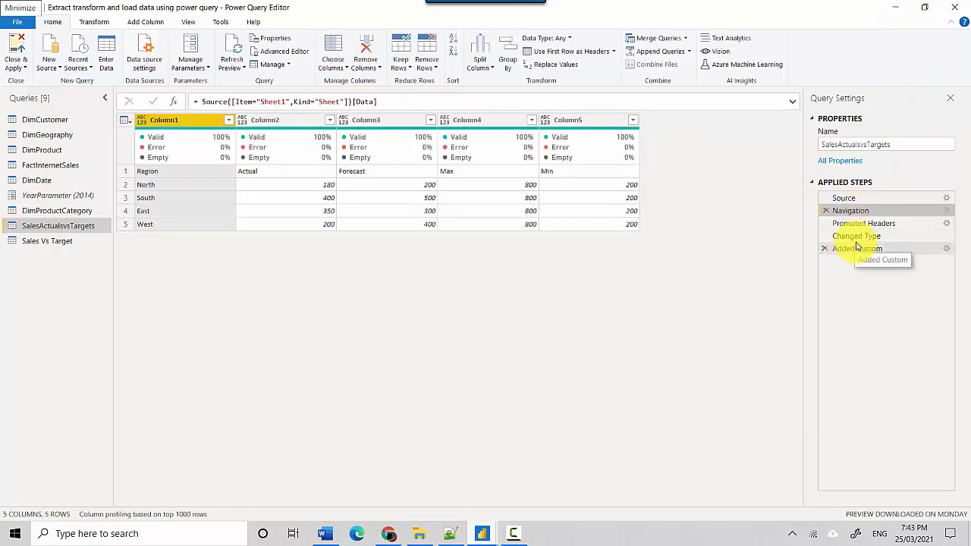
pyautogui.click(855, 237)
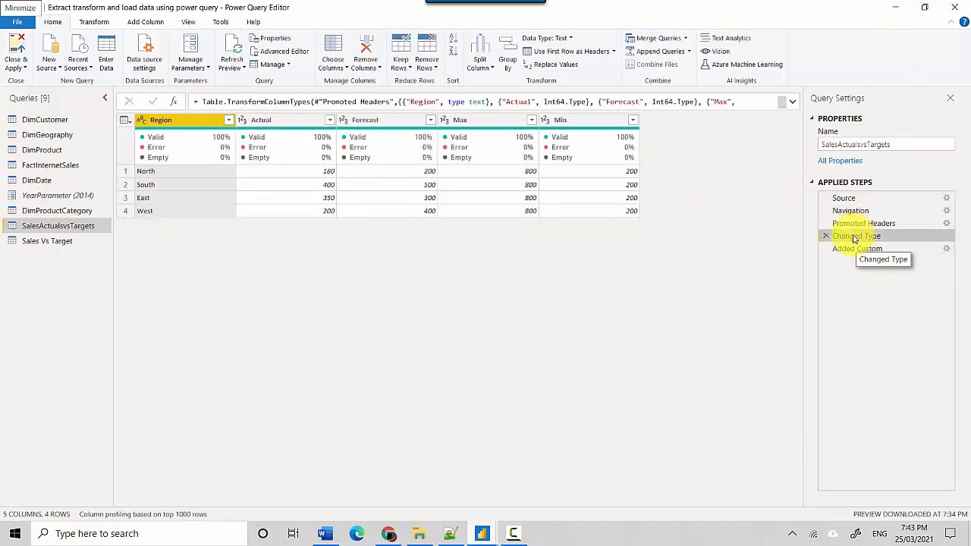
# - Remove the Actual column after Changed Type so every ActualVsForecast value in Added Custom becomes an Error
pyautogui.rightClick(261, 118)
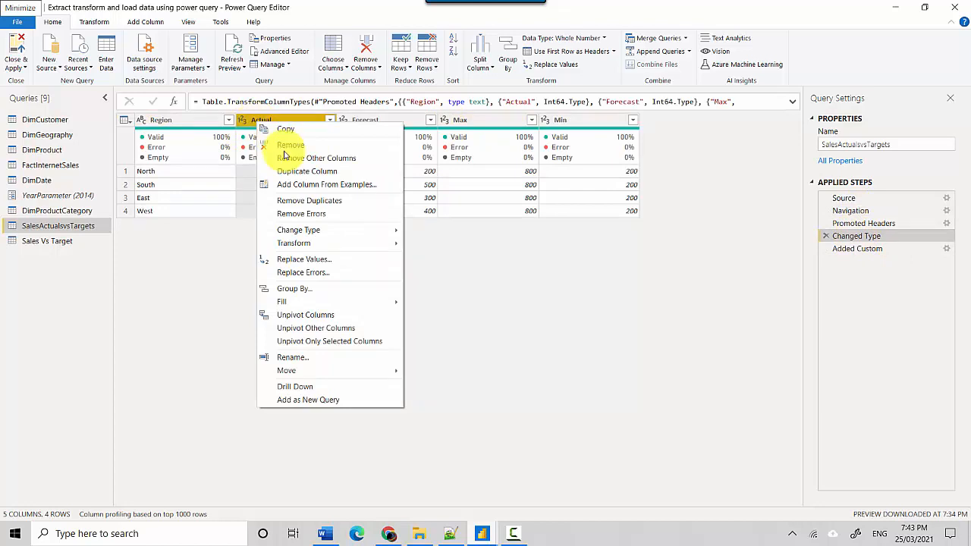
pyautogui.click(289, 146)
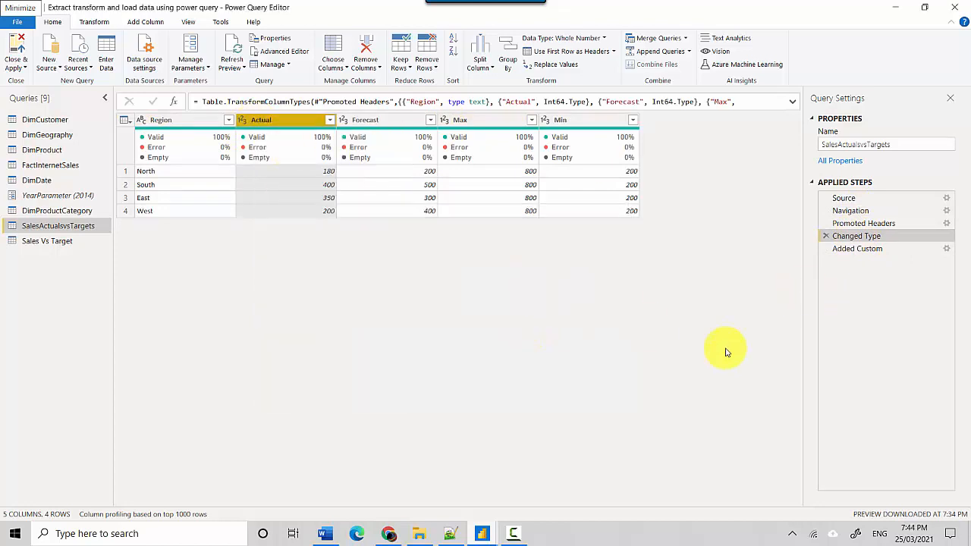
pyautogui.click(857, 261)
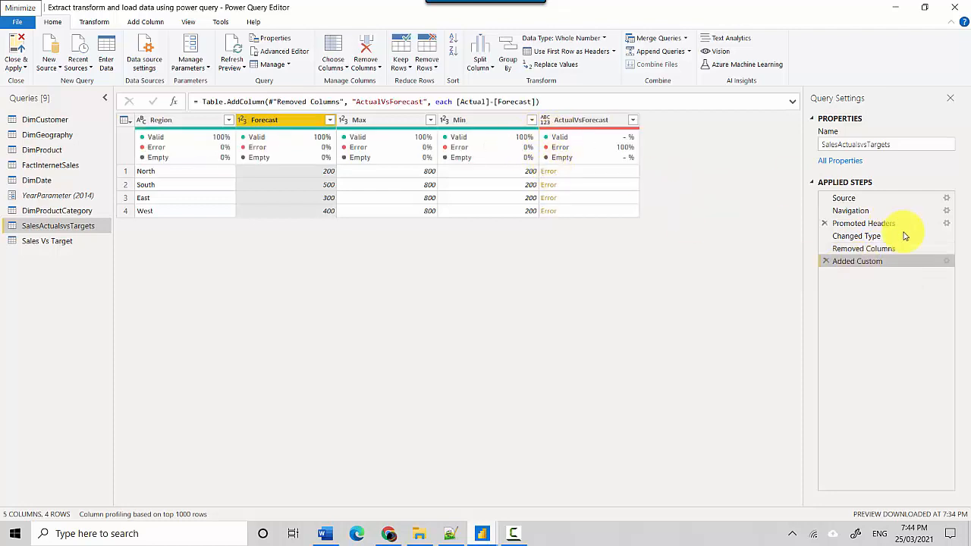
pyautogui.moveTo(855, 236)
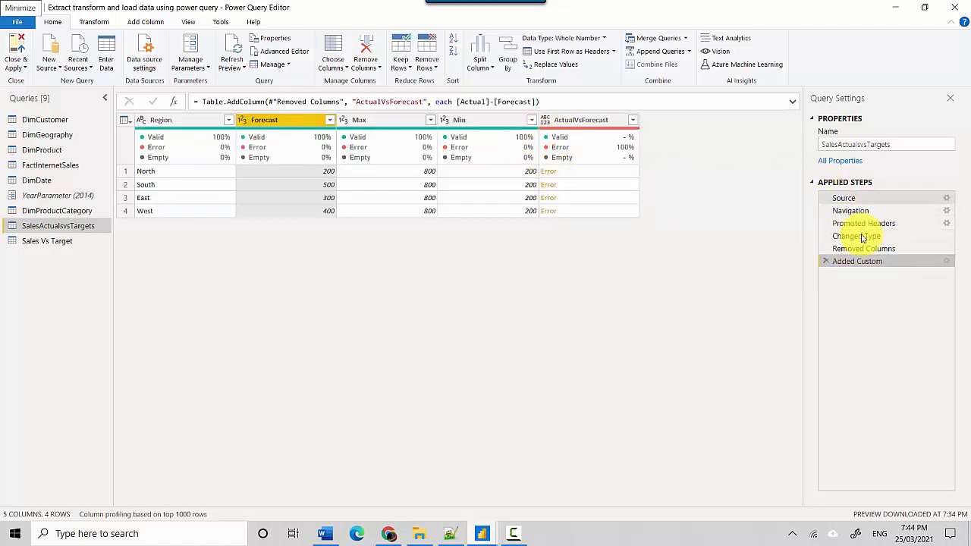
# - Review the new Removed Columns step and drill into an ActualVsForecast error reporting Actual not found
pyautogui.click(863, 248)
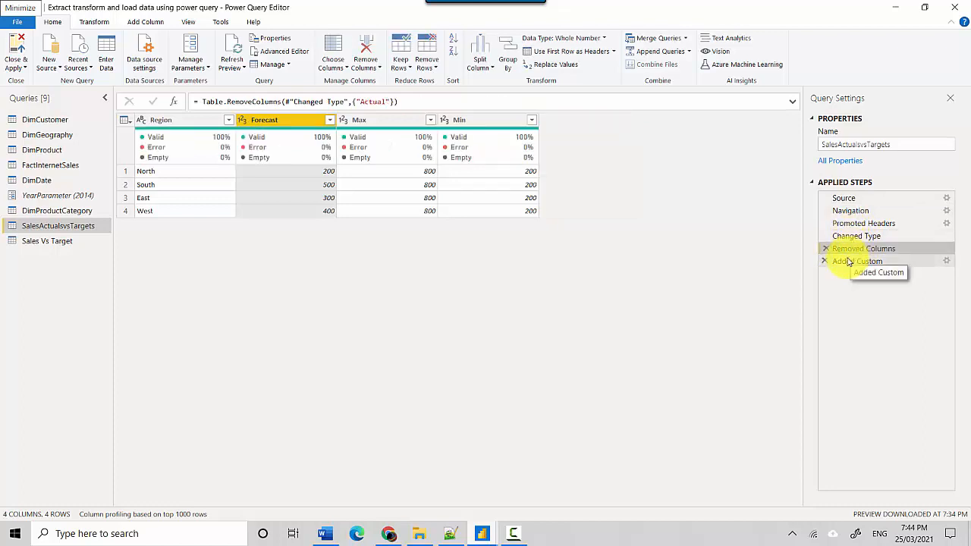
pyautogui.click(857, 260)
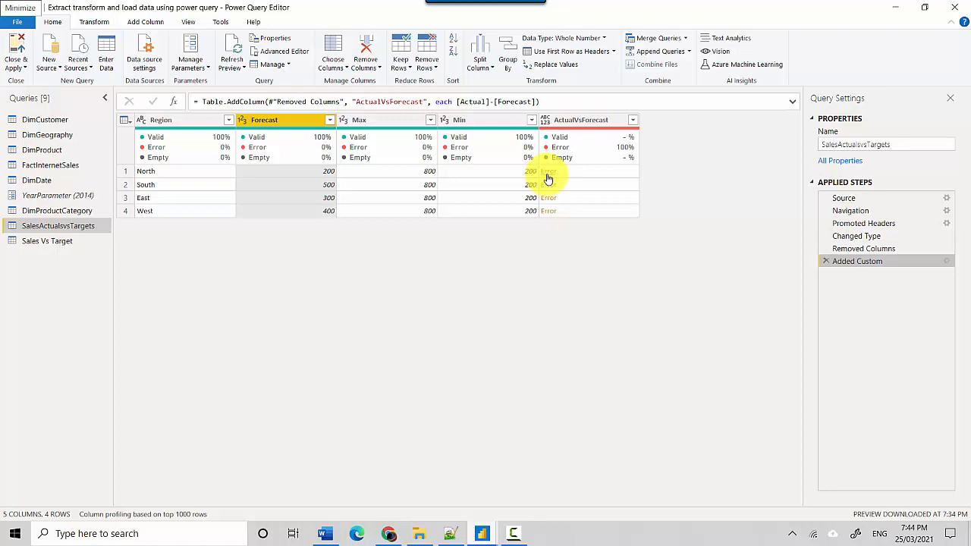
pyautogui.click(860, 273)
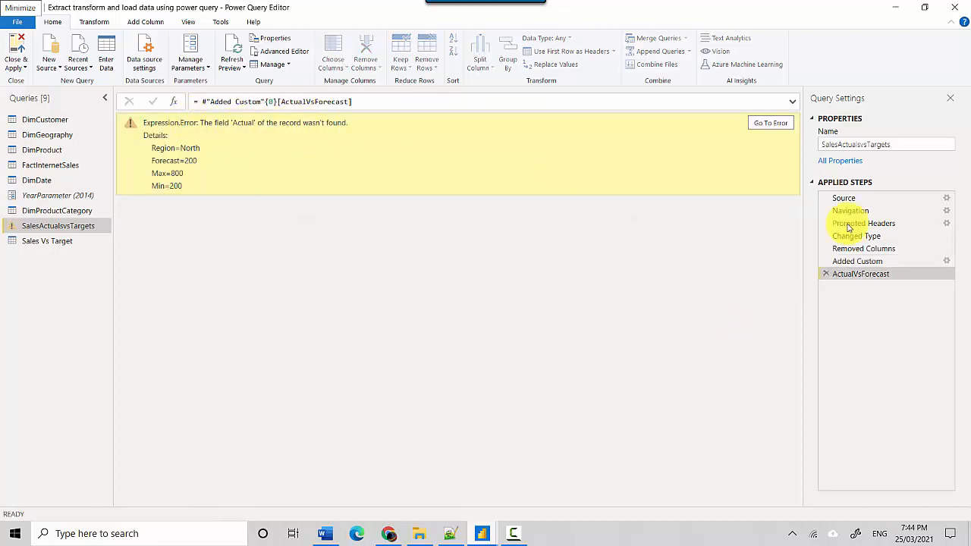
# - Step through Source, Navigation and Promoted Headers to see the sheet list, raw rows and headers table still containing Actual
pyautogui.click(849, 209)
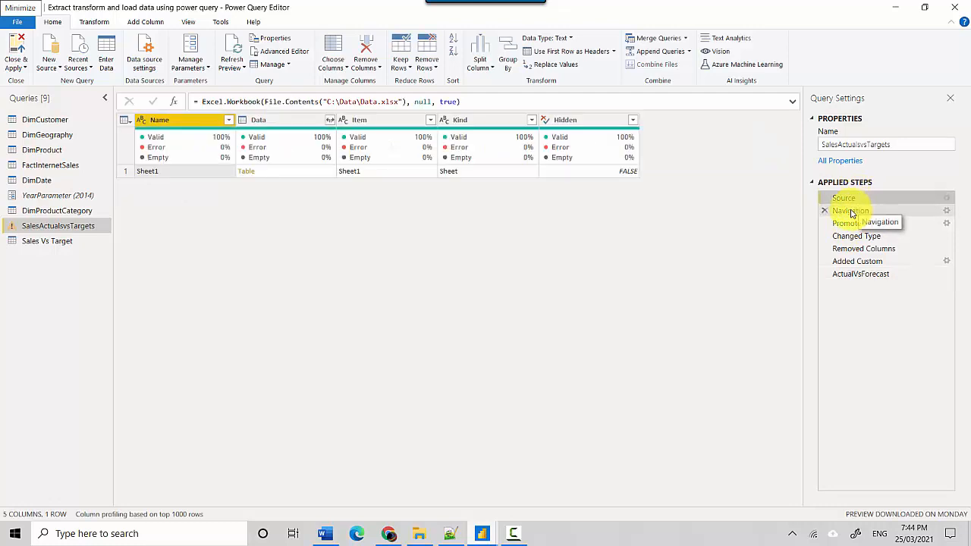
pyautogui.click(849, 209)
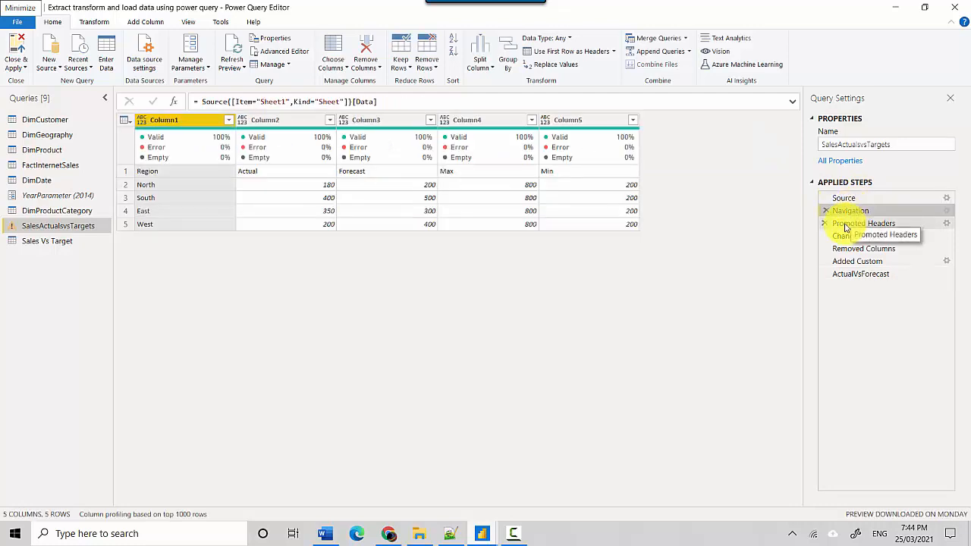
pyautogui.click(850, 209)
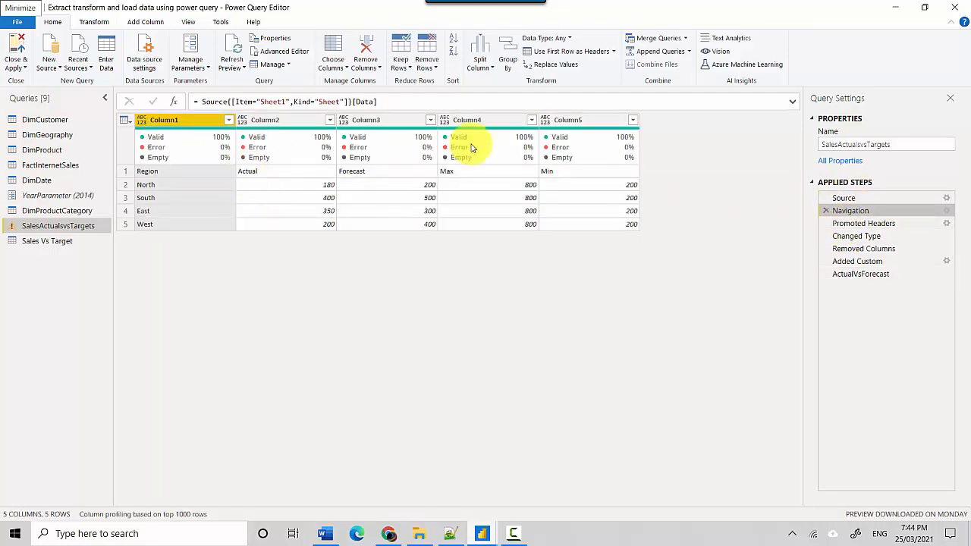
pyautogui.click(863, 223)
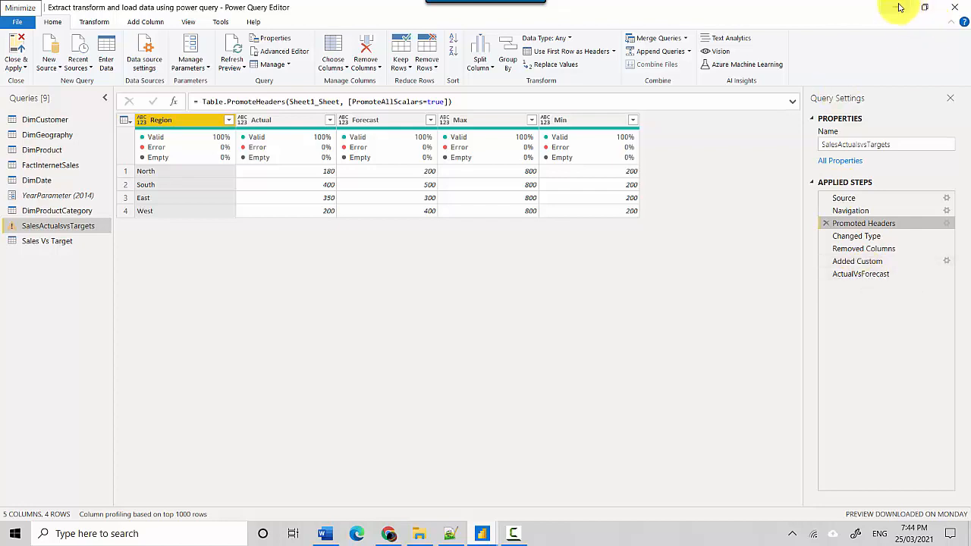
pyautogui.moveTo(926, 7)
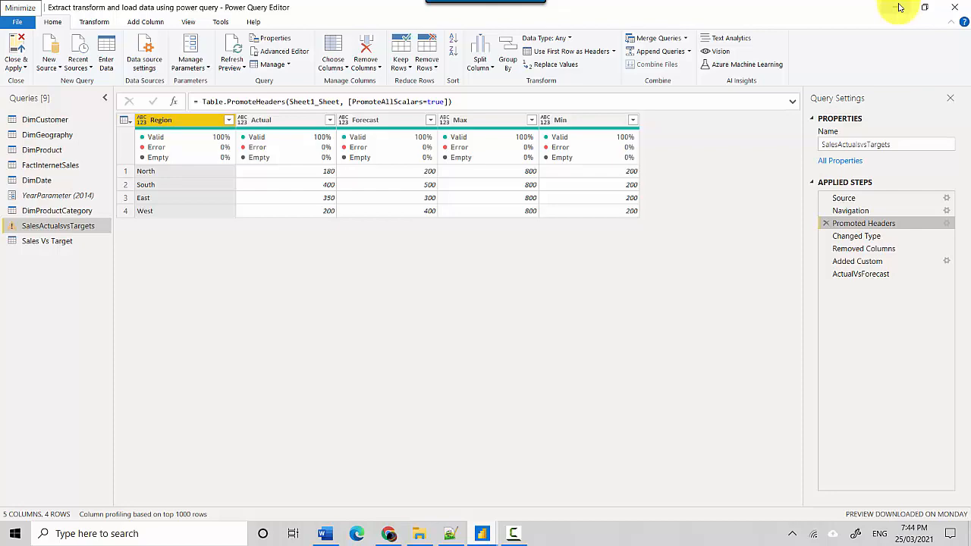
# - Minimise the Power Query Editor window to the desktop
pyautogui.click(21, 8)
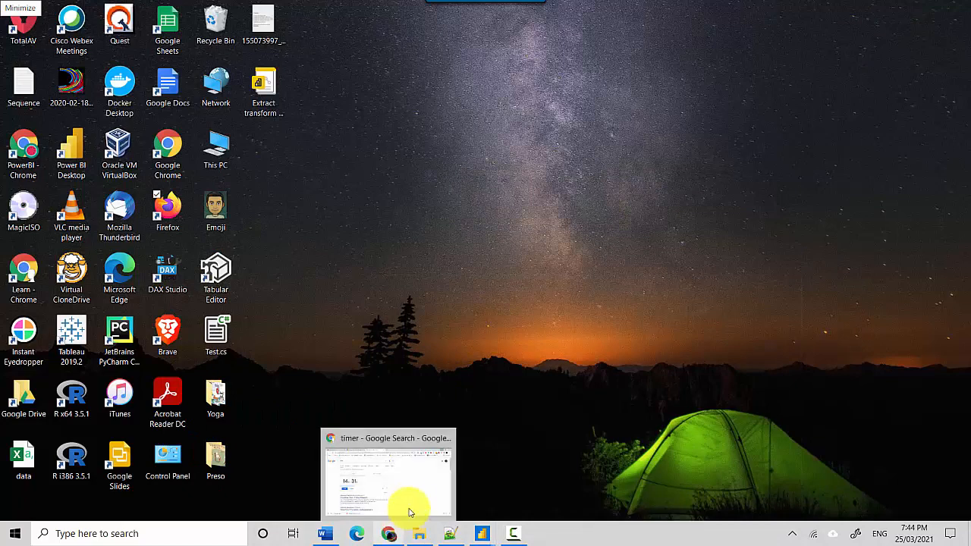
pyautogui.moveTo(387, 534)
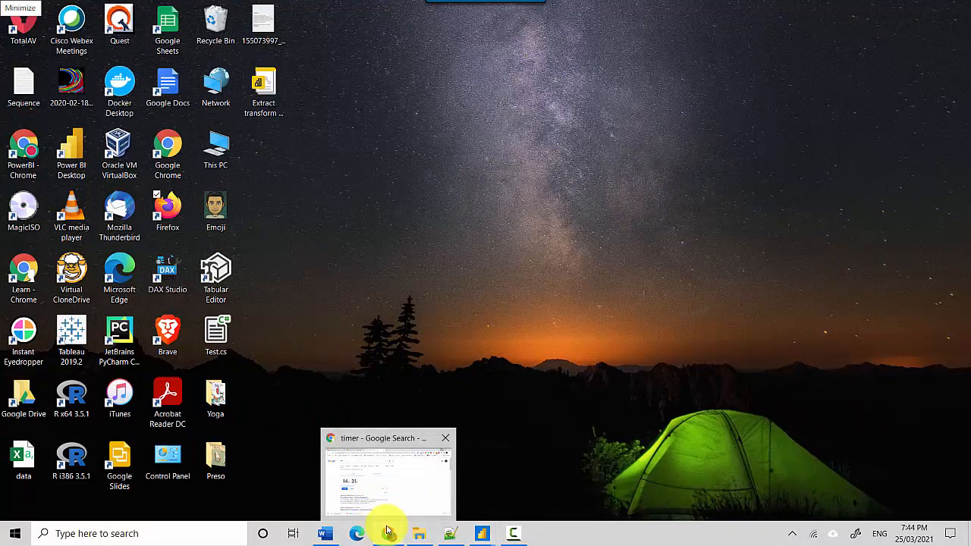